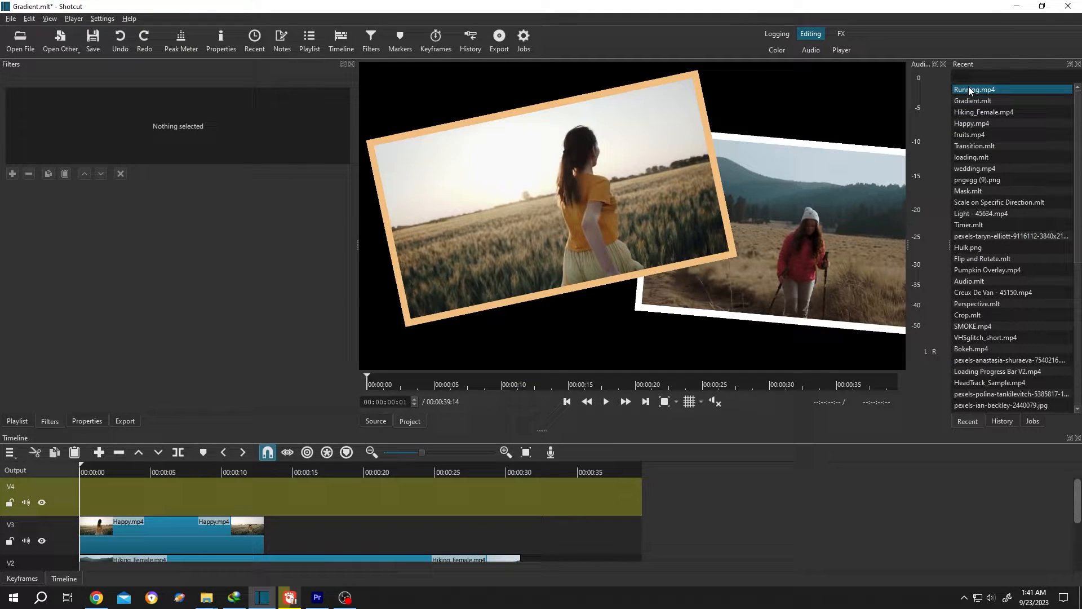
# Bring Running.mp4 from Recent onto the empty V4 track at the timeline start
pyautogui.doubleClick(974, 89)
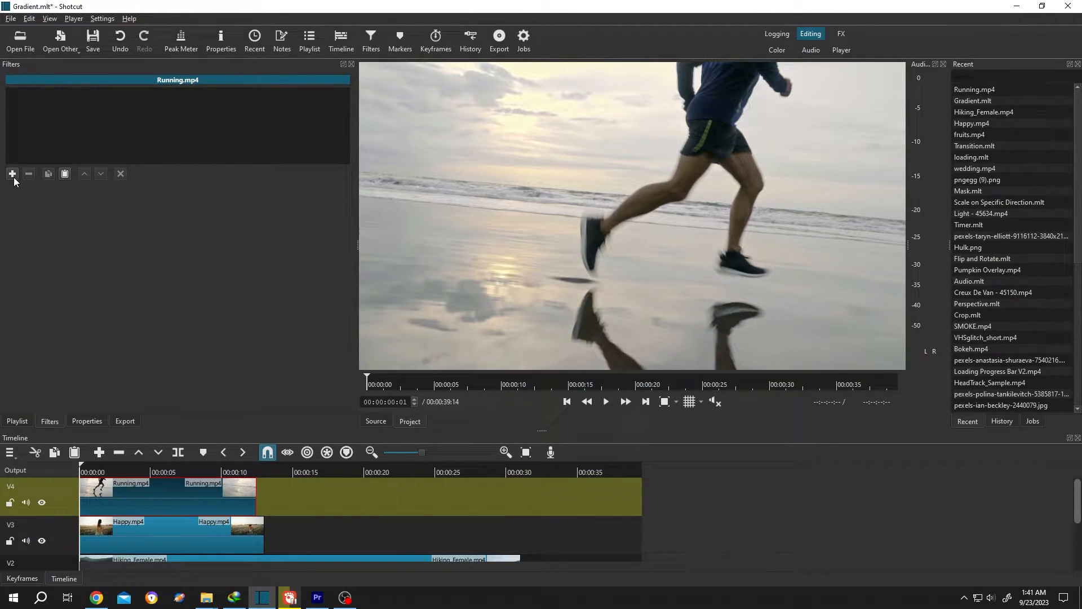
# Add a Size, Position & Rotate filter to Running.mp4 with Zoom at 95%
pyautogui.click(12, 174)
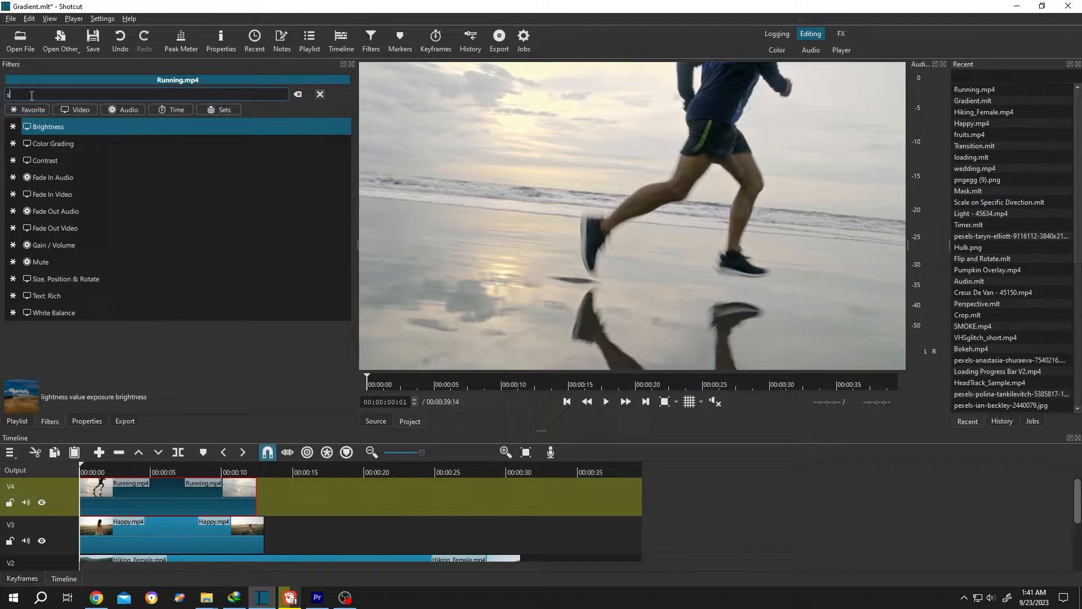
pyautogui.write('ize')
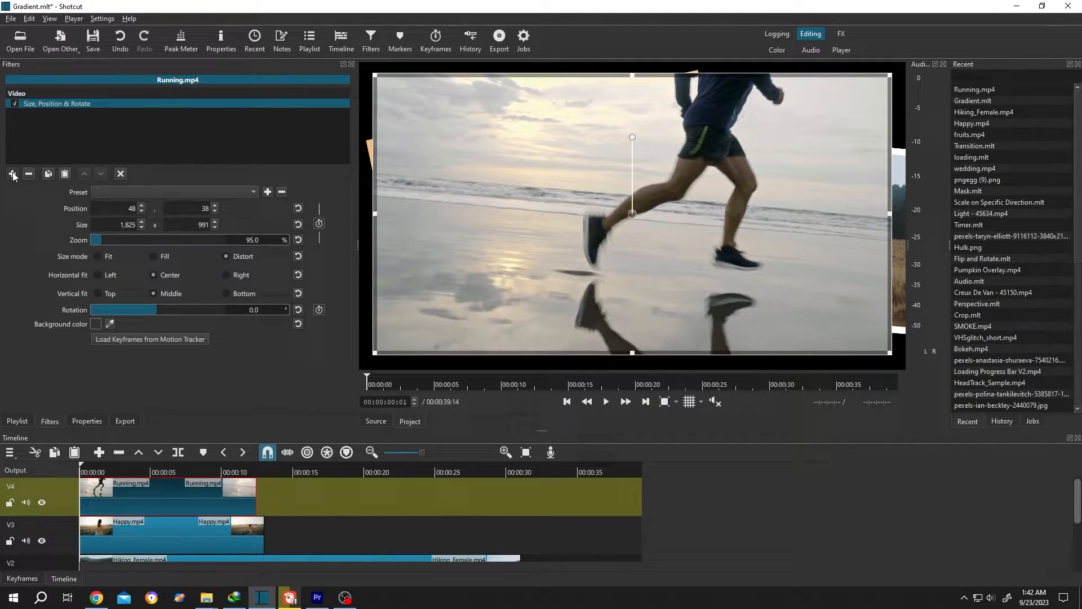
# Add a Crop: Rectangle filter beneath the Size, Position & Rotate filter, left at defaults
pyautogui.click(12, 173)
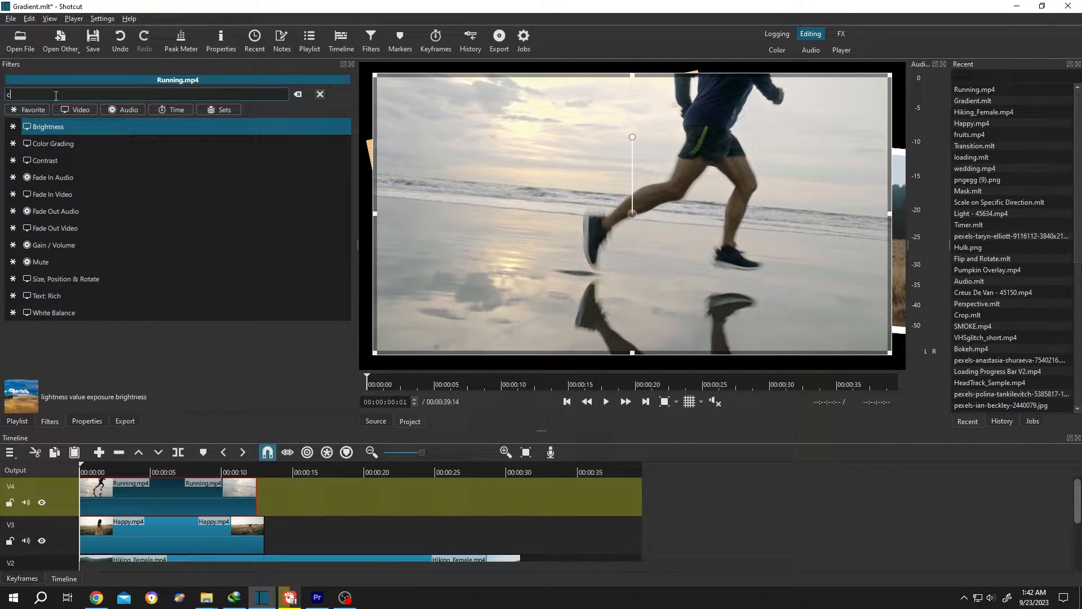
pyautogui.write('rop')
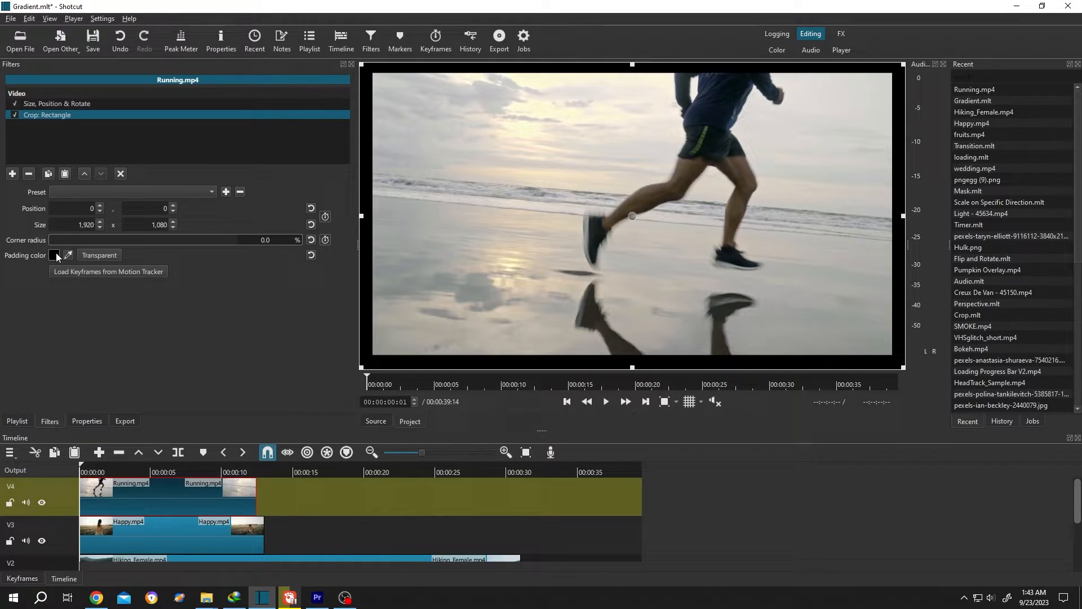
# Set the Crop: Rectangle padding colour to white (#ffffff) for a white border
pyautogui.click(54, 255)
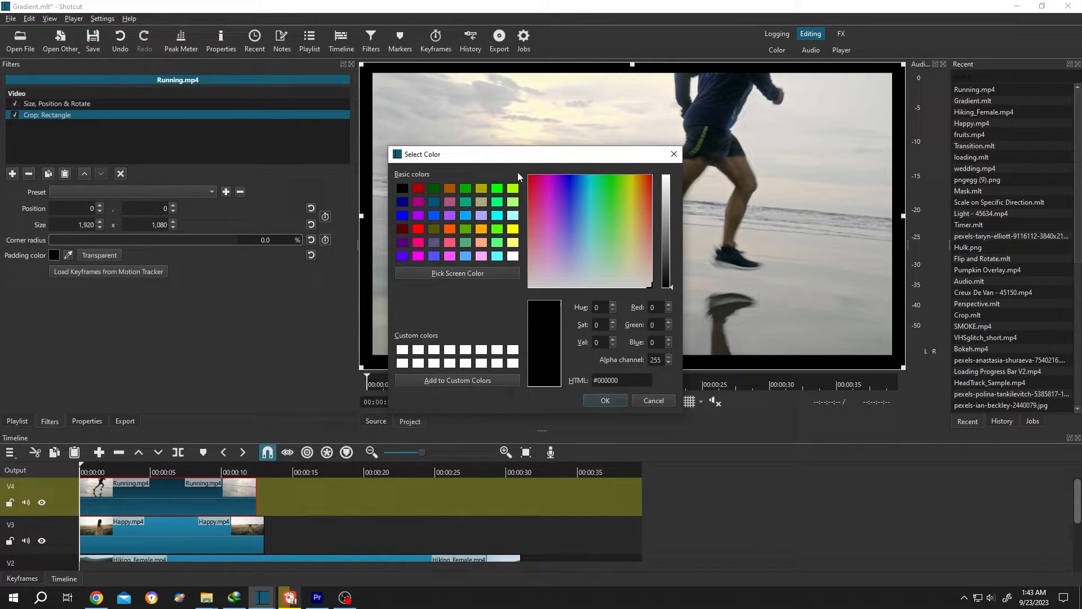
pyautogui.moveTo(514, 245)
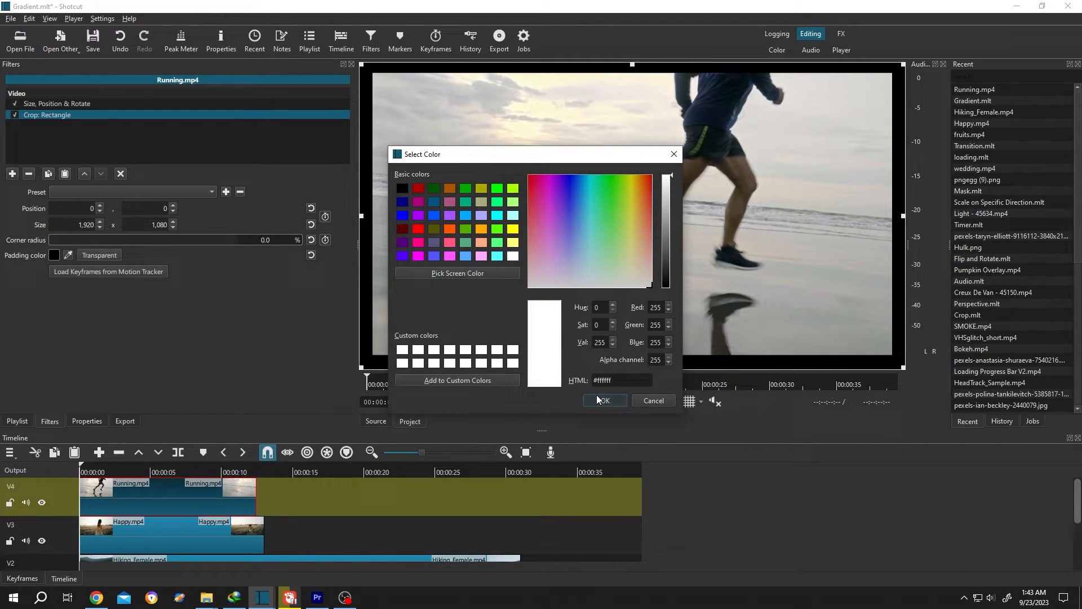
pyautogui.click(602, 401)
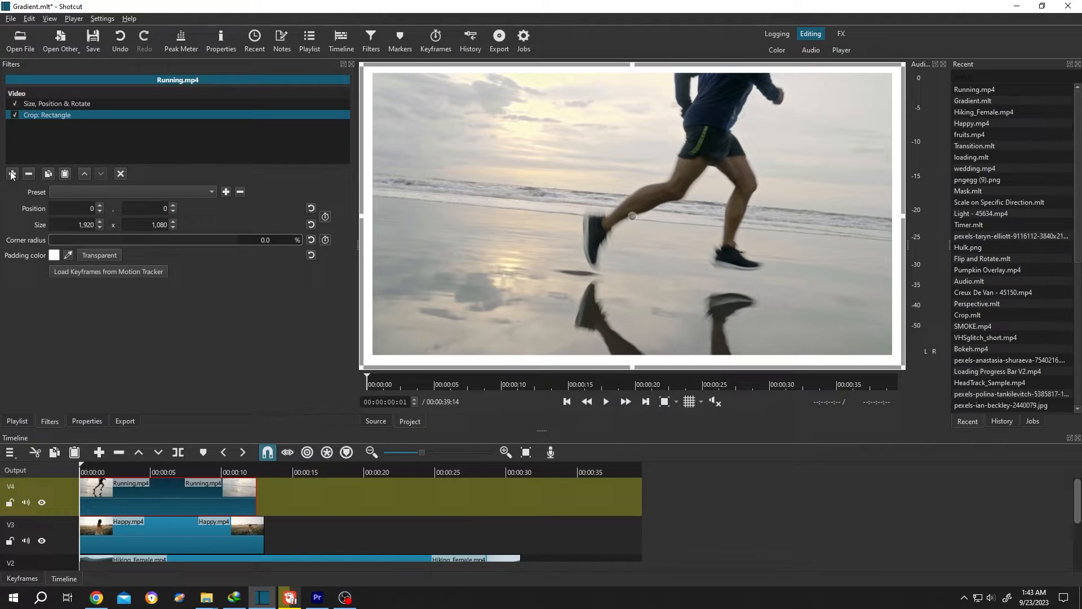
# Add a second Size, Position & Rotate filter shrinking the white-framed clip to 80% zoom
pyautogui.click(12, 174)
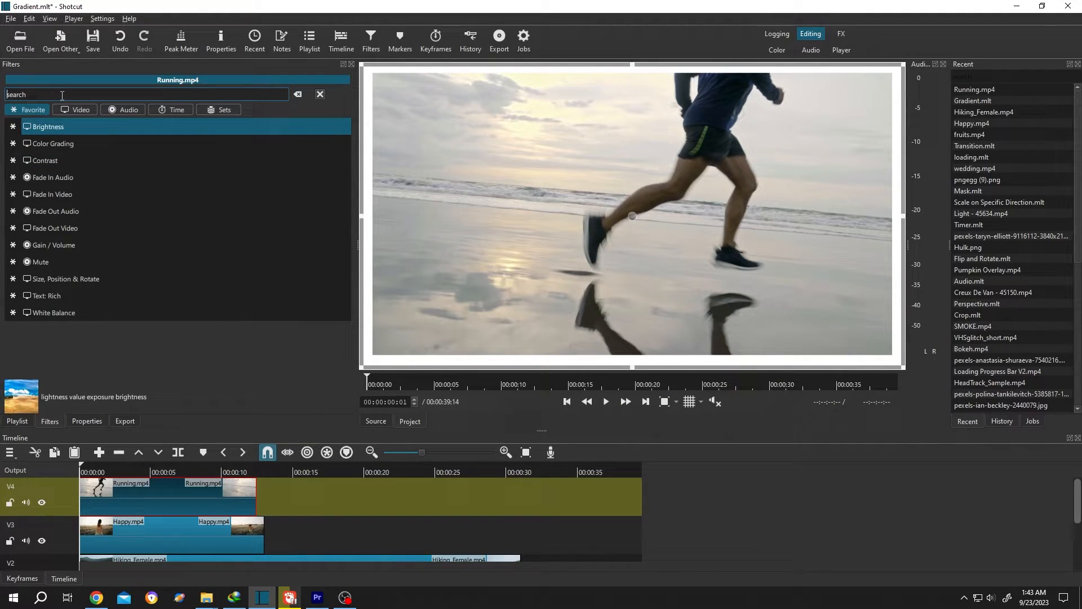
pyautogui.write('siz')
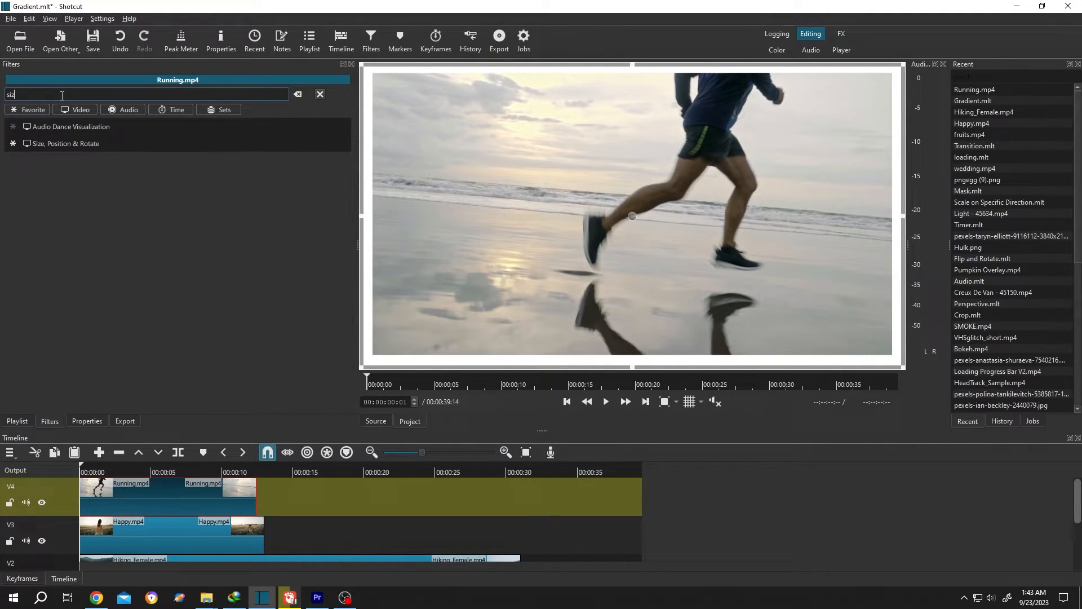
pyautogui.click(66, 144)
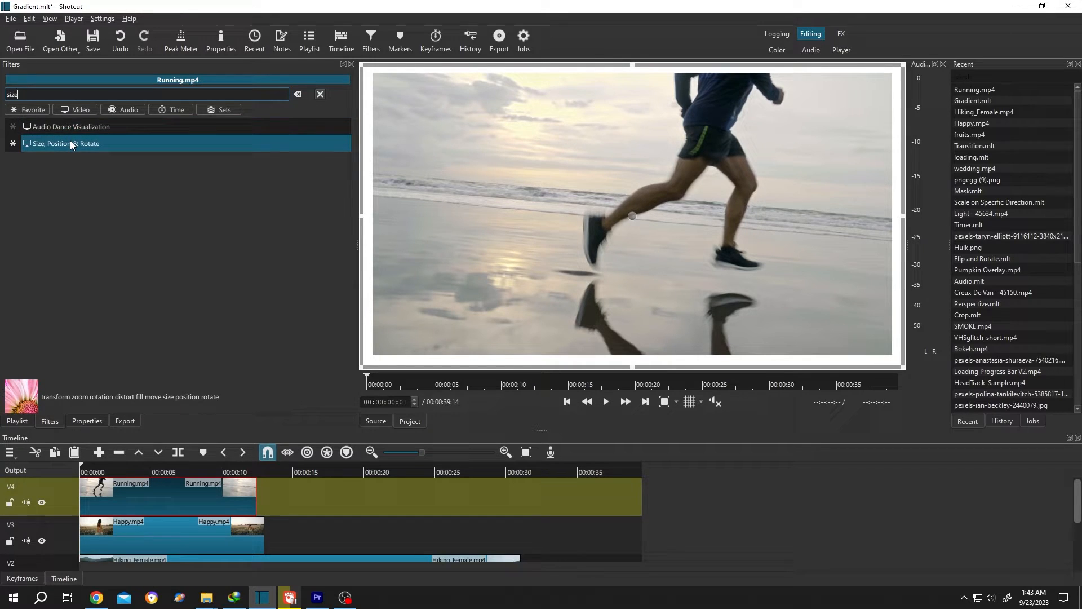
pyautogui.doubleClick(66, 143)
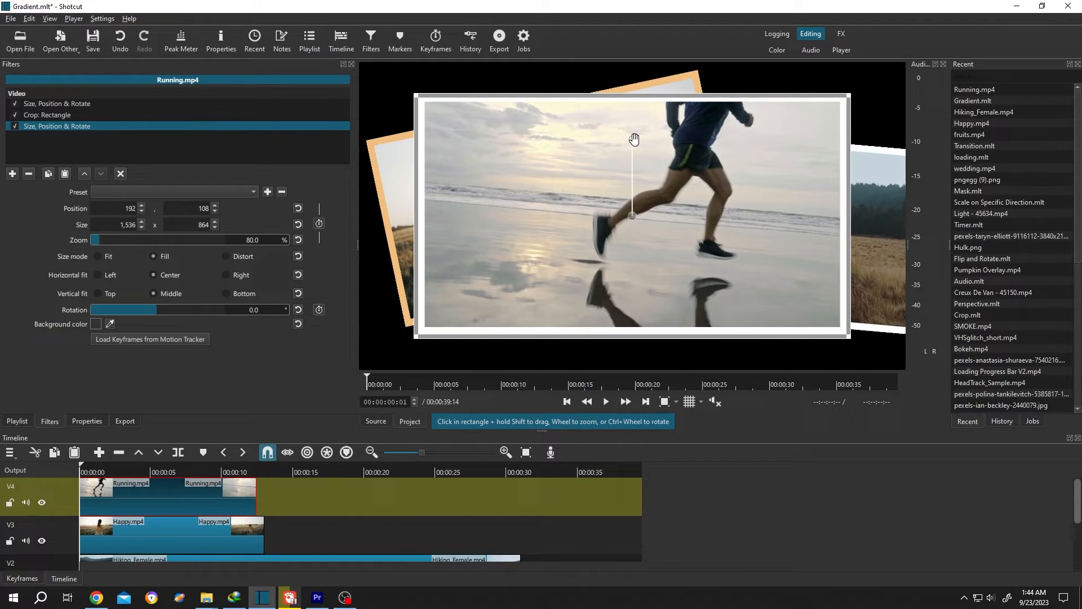
# Rotate the framed clip to 7.9° and move it to position 63, 312 over the other clips
pyautogui.moveTo(631, 137); pyautogui.dragTo(653, 138)
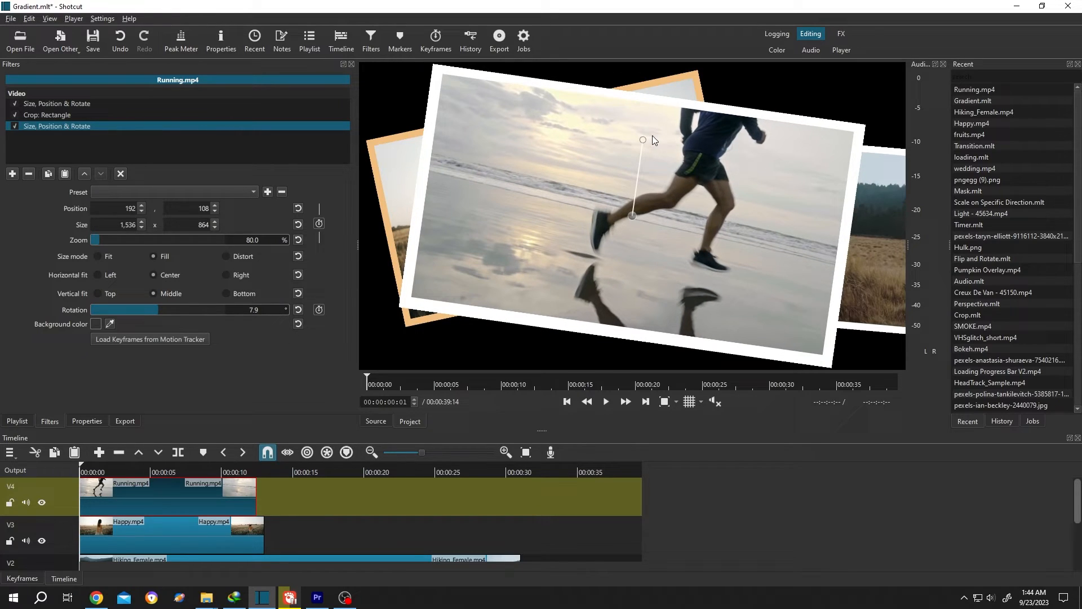
pyautogui.moveTo(855, 128)
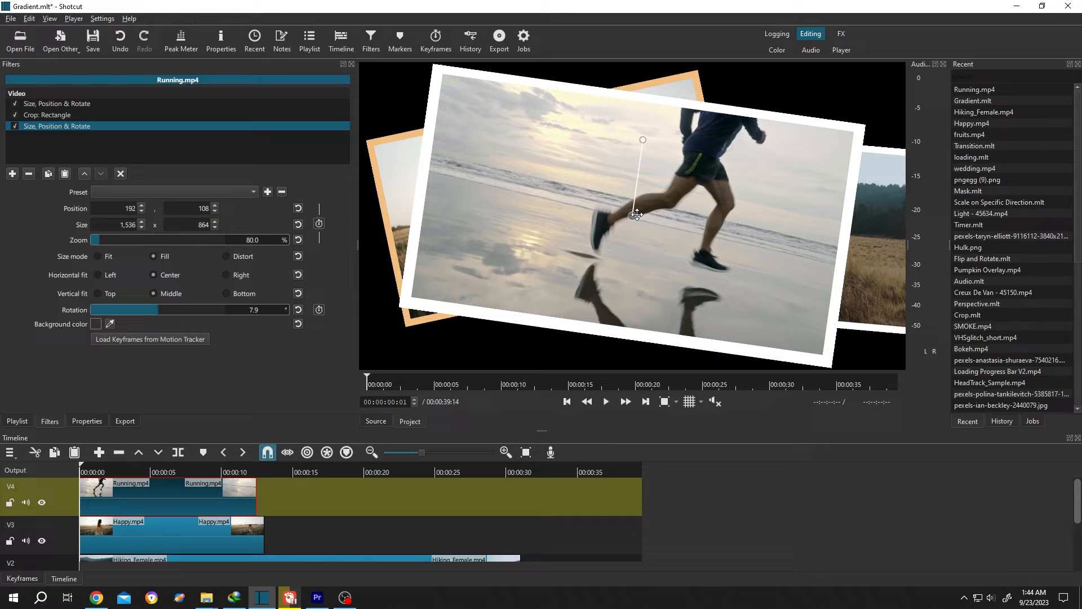
pyautogui.moveTo(637, 214); pyautogui.dragTo(592, 279)
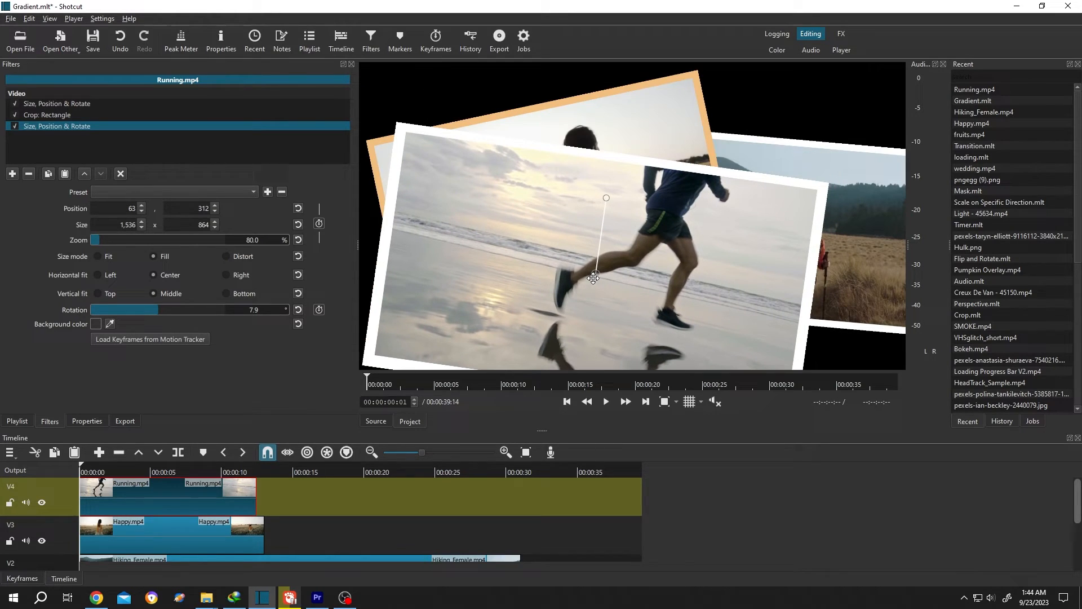